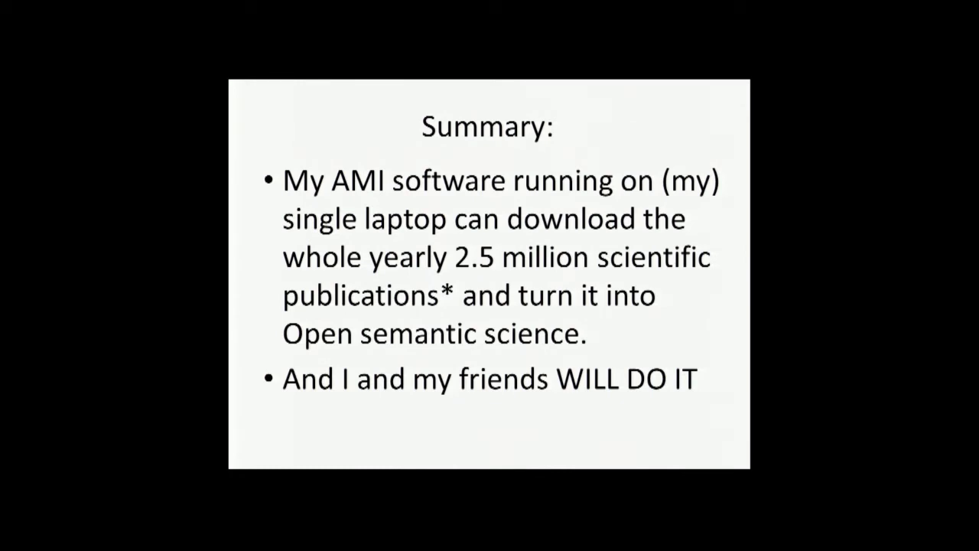
Move down through the arXiv paper from the Introduction to section 2, Discovery, with its figure
{"action": "key", "text": "Right"}
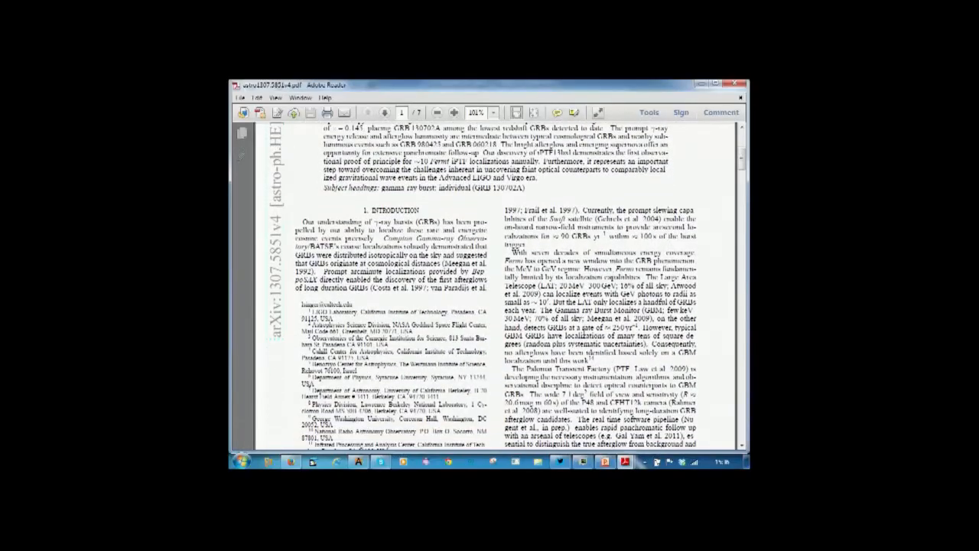
{"action": "left_click", "coordinate": [435, 113]}
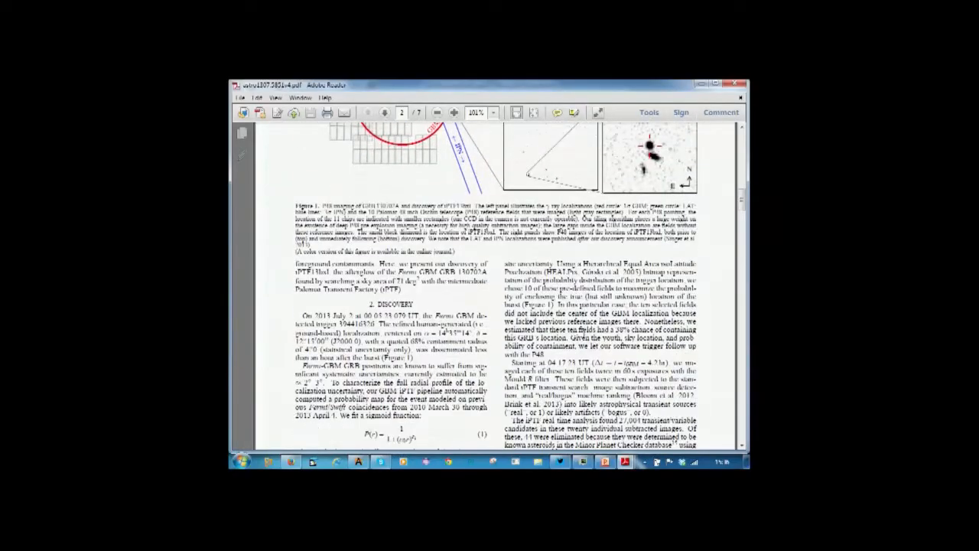
{"action": "scroll", "scroll_direction": "down", "scroll_amount": 3}
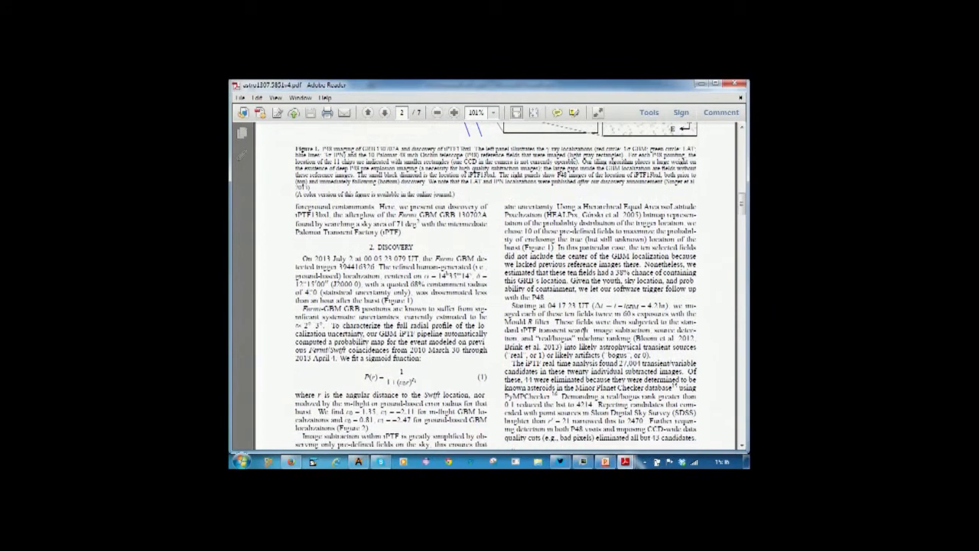